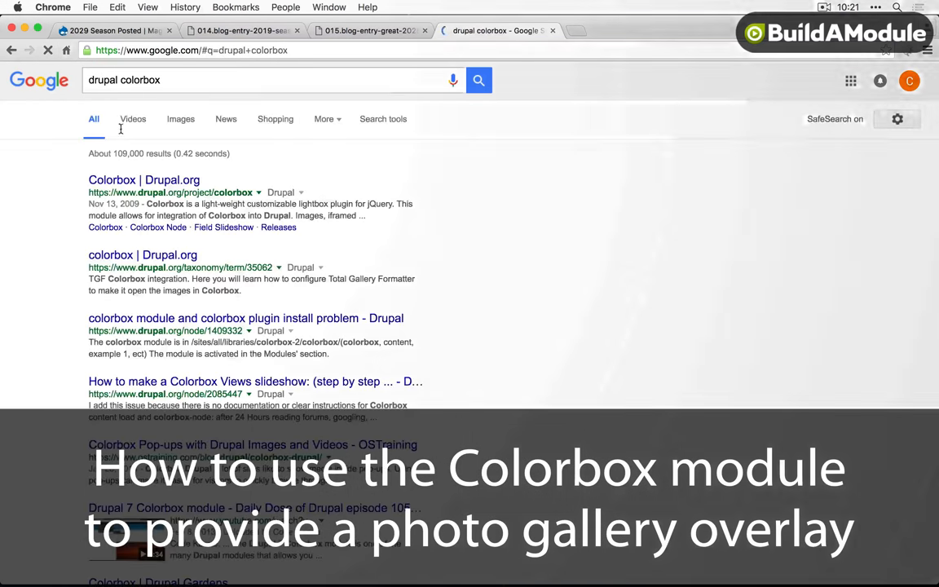
- Copy the Colorbox 8.x-1.1 tar.gz download address from the Drupal.org project page
{"action": "left_click", "coordinate": [143, 179]}
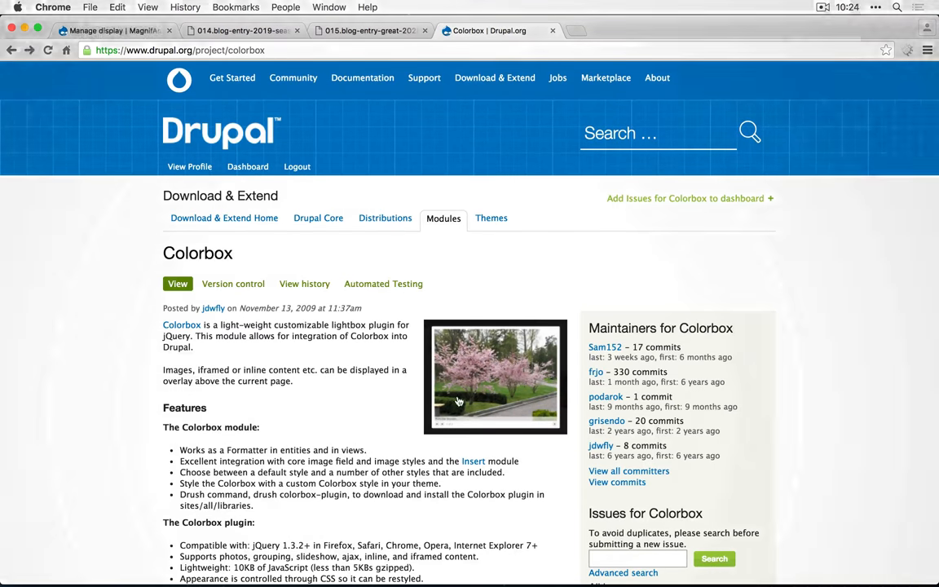
{"action": "left_click", "coordinate": [495, 376]}
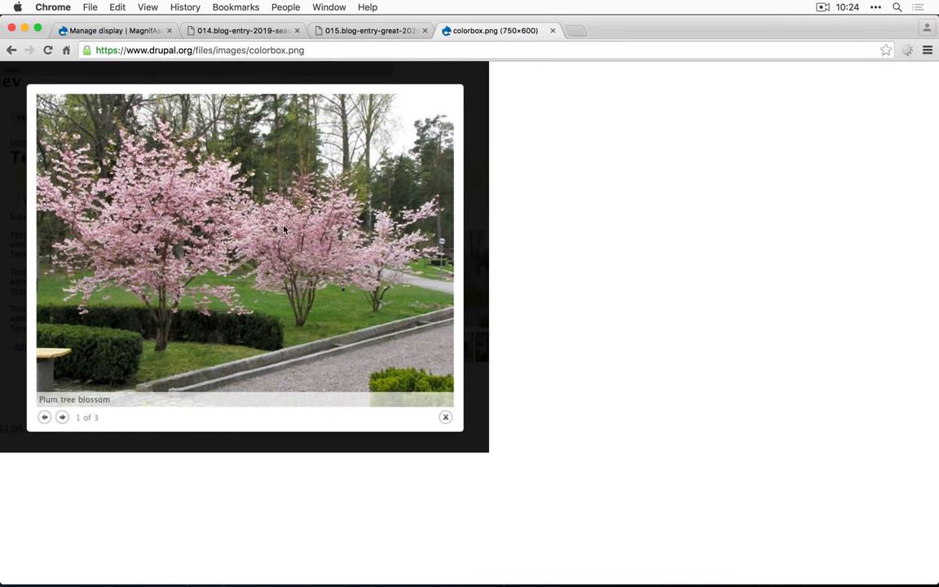
{"action": "mouse_move", "coordinate": [51, 318]}
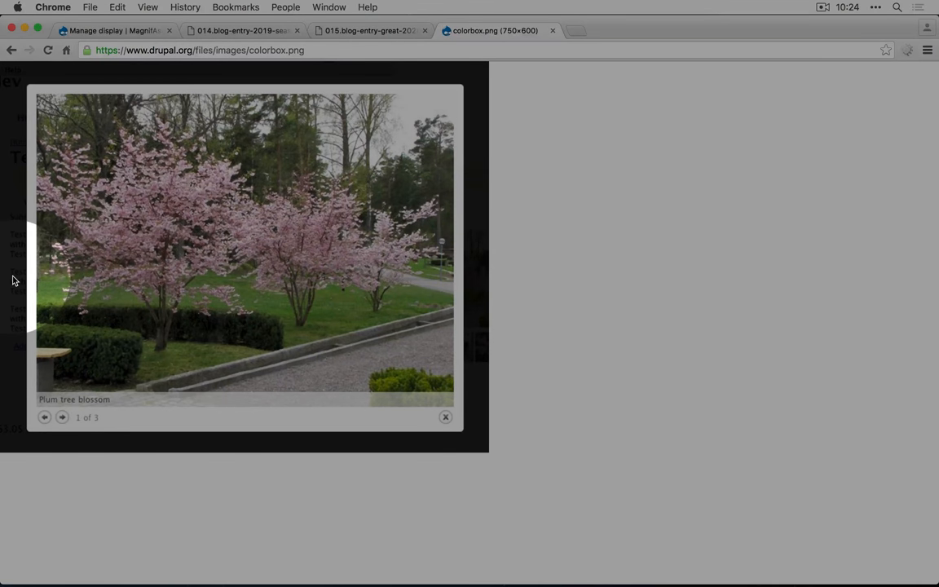
{"action": "mouse_move", "coordinate": [15, 249]}
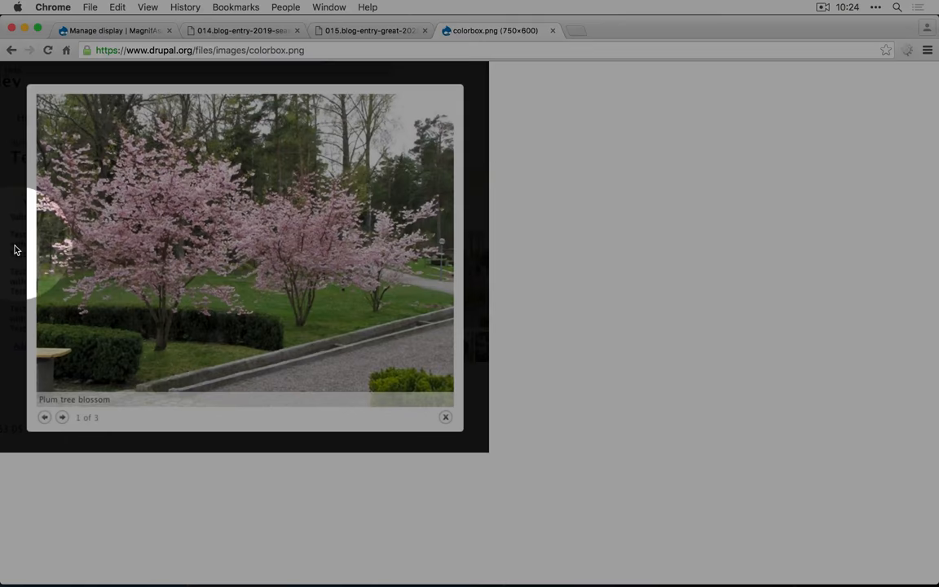
{"action": "mouse_move", "coordinate": [260, 222]}
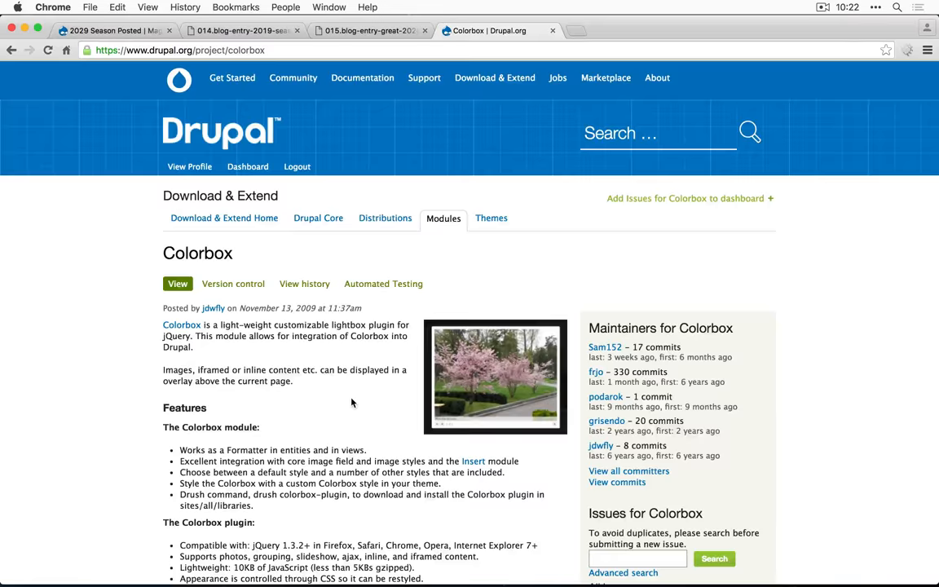
{"action": "scroll", "scroll_direction": "down", "scroll_amount": 3}
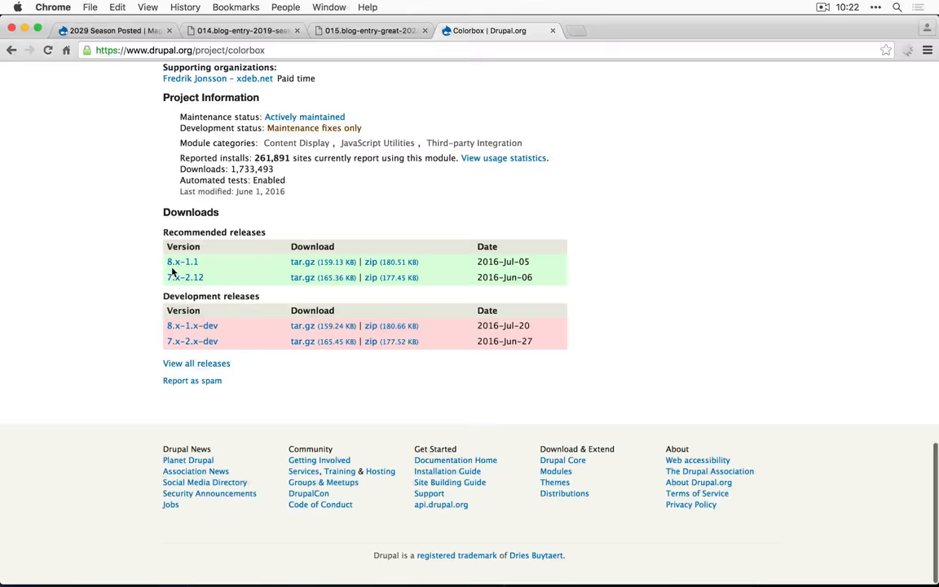
{"action": "right_click", "coordinate": [303, 261]}
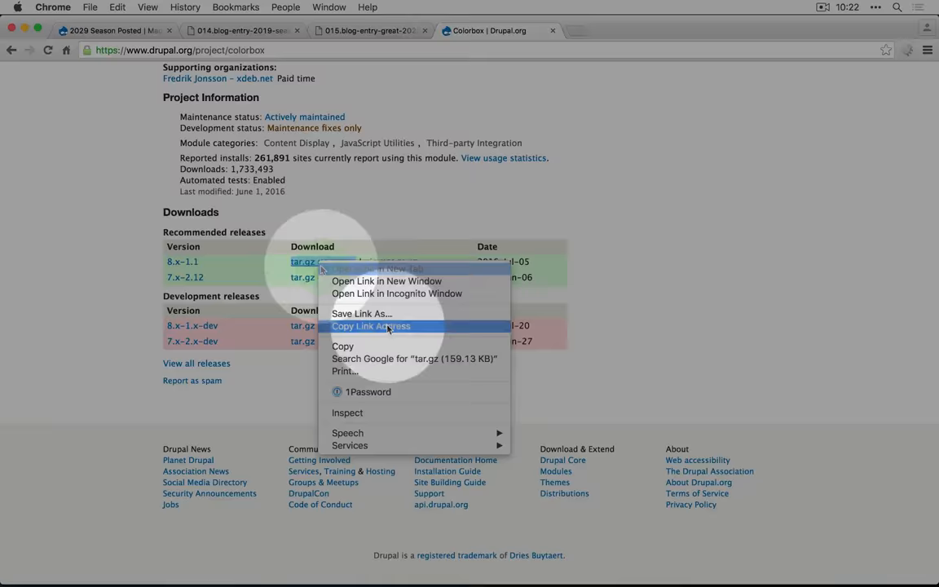
{"action": "left_click", "coordinate": [114, 29]}
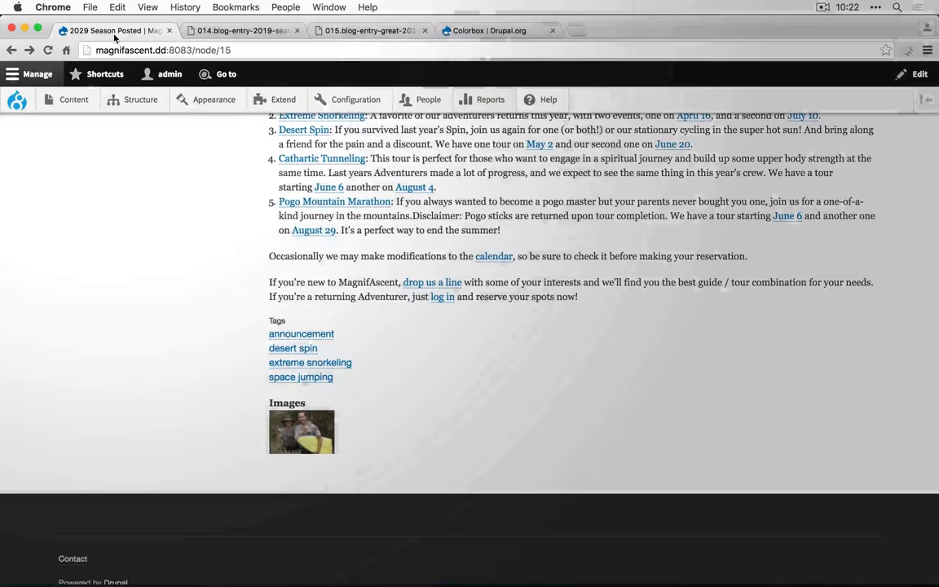
- Install Colorbox from the pasted download URL via Extend, then enable the module
{"action": "left_click", "coordinate": [283, 100]}
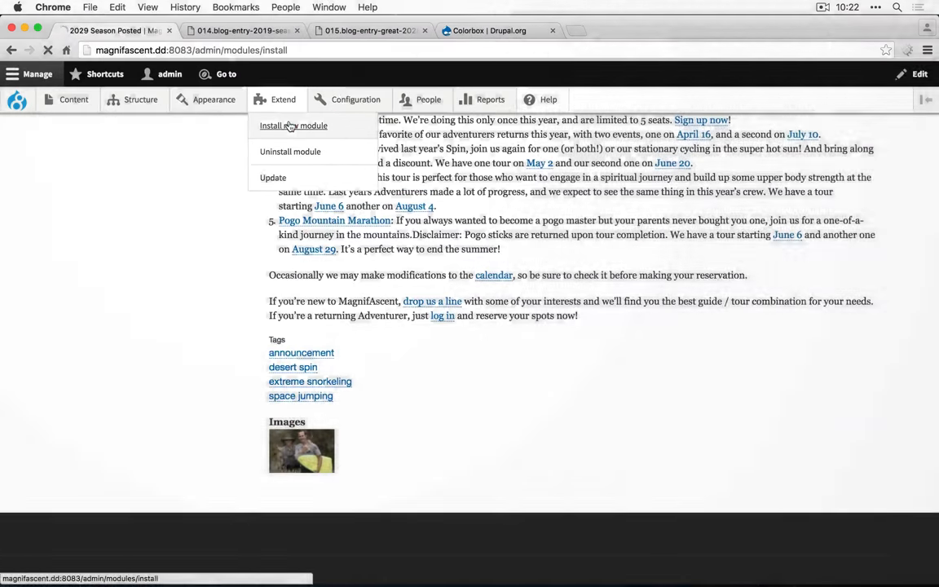
{"action": "left_click", "coordinate": [293, 126]}
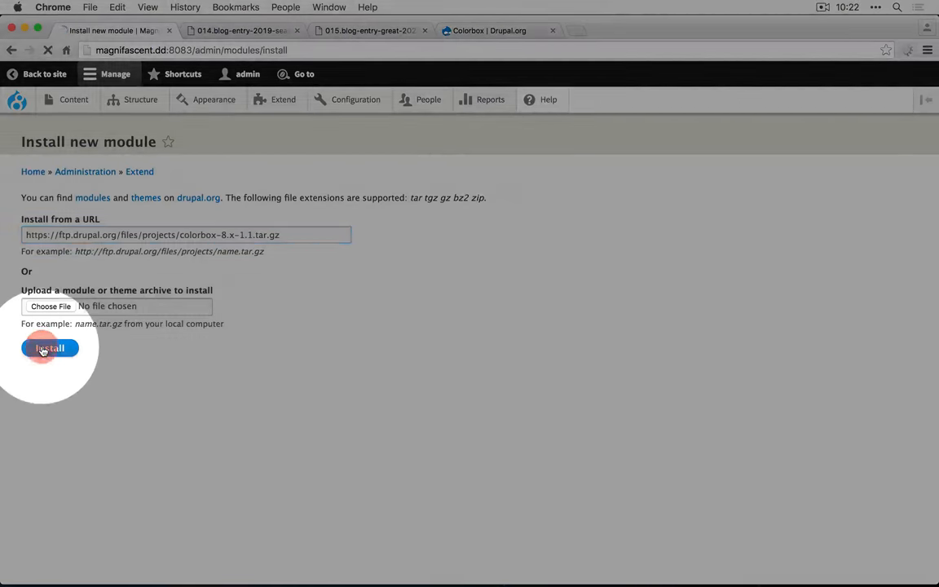
{"action": "left_click", "coordinate": [49, 348]}
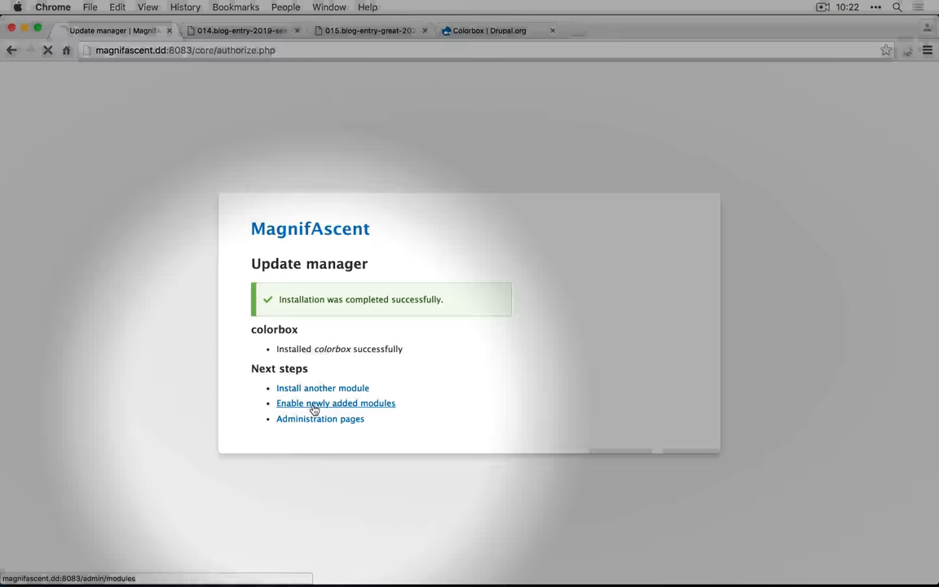
{"action": "left_click", "coordinate": [336, 403]}
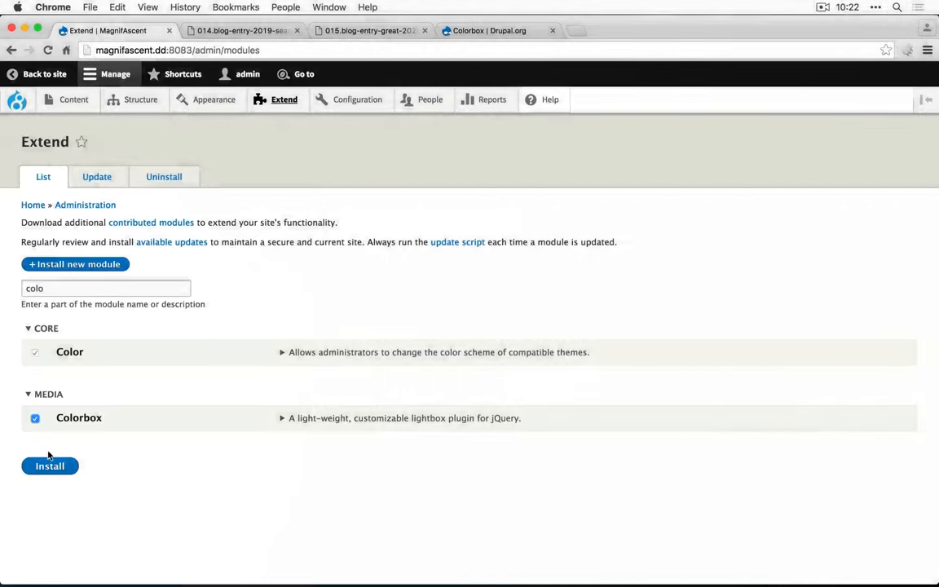
{"action": "left_click", "coordinate": [48, 466]}
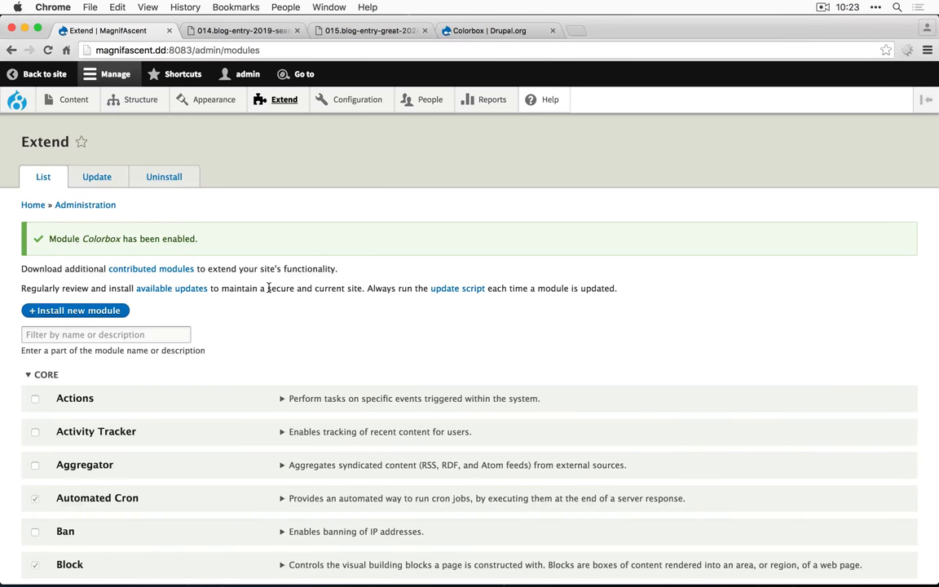
- Choose Colorbox as the Images field format on the Blog entry Manage display page
{"action": "left_click", "coordinate": [140, 99]}
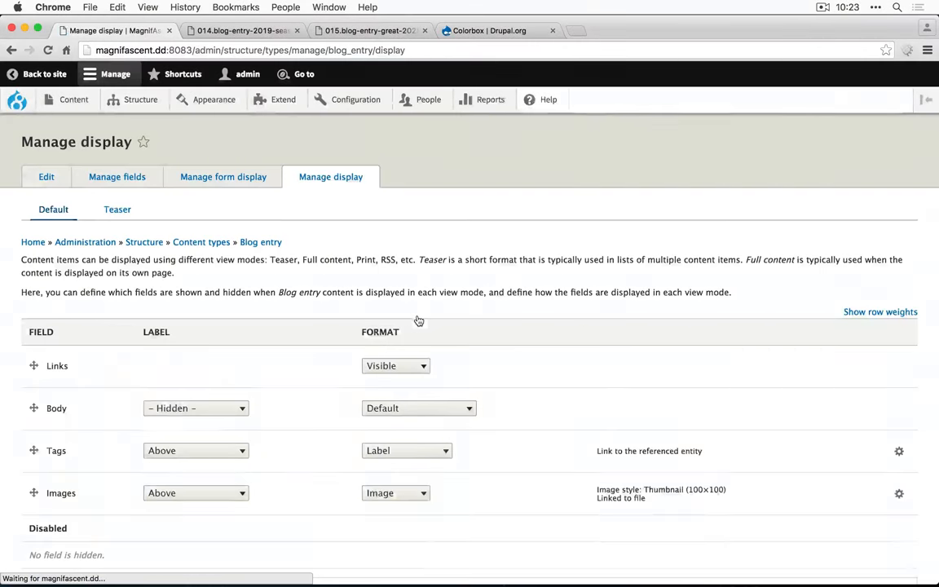
{"action": "left_click", "coordinate": [394, 492]}
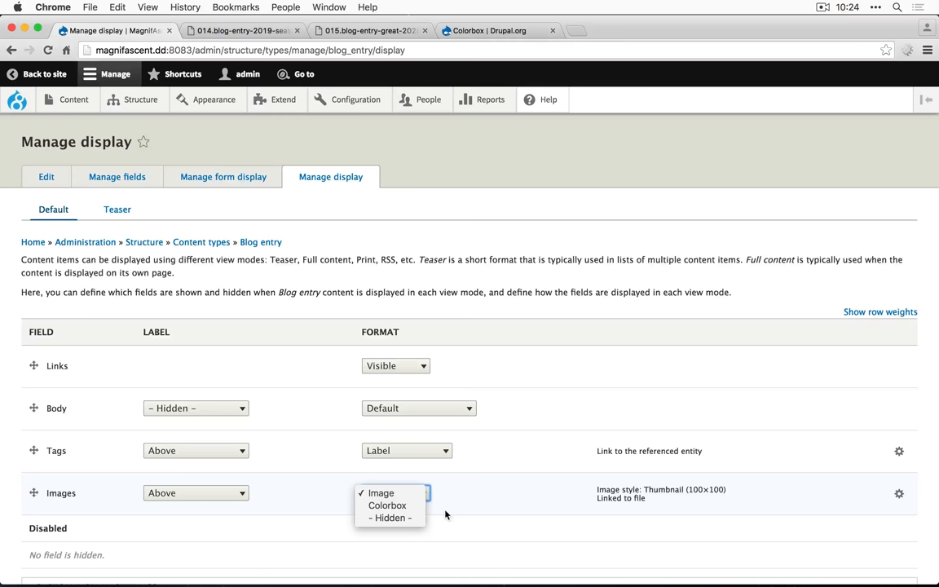
{"action": "left_click", "coordinate": [387, 505]}
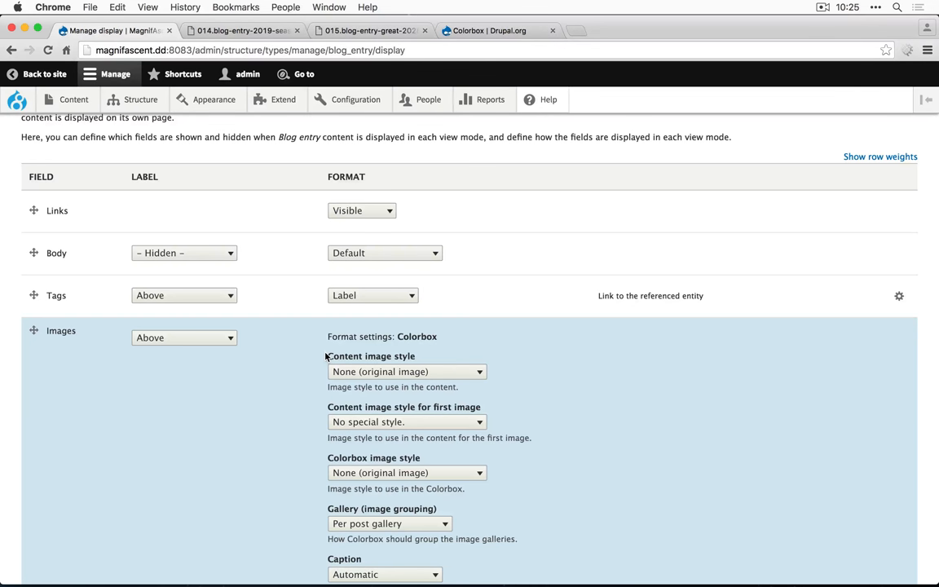
- Set content image style to Thumbnail (100×100), keep the original Colorbox image, and update
{"action": "left_click", "coordinate": [404, 372]}
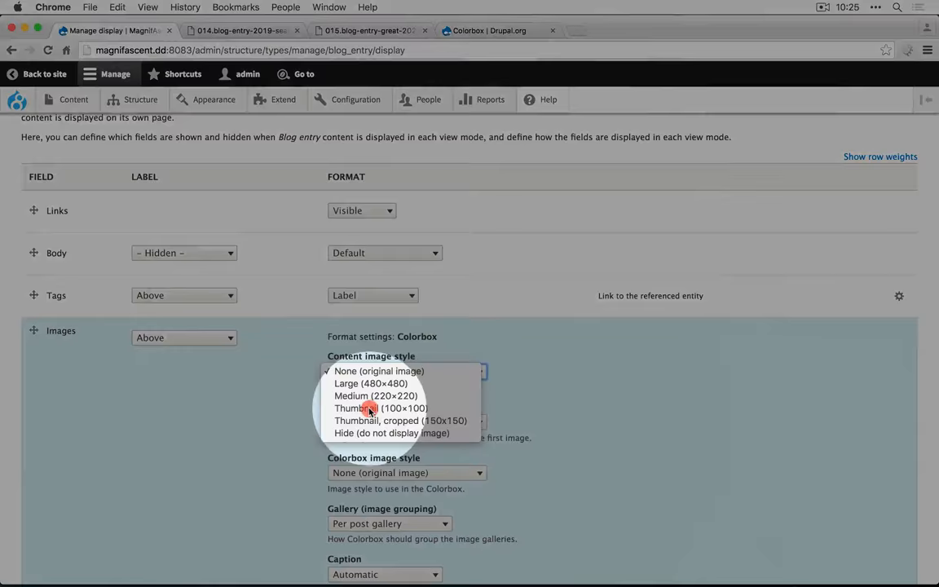
{"action": "left_click", "coordinate": [374, 408]}
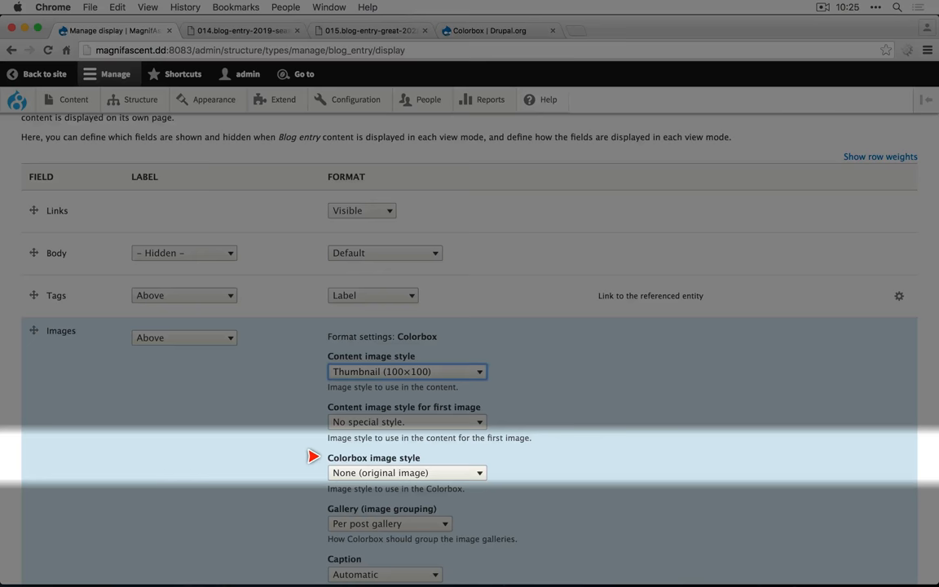
{"action": "left_click", "coordinate": [405, 472]}
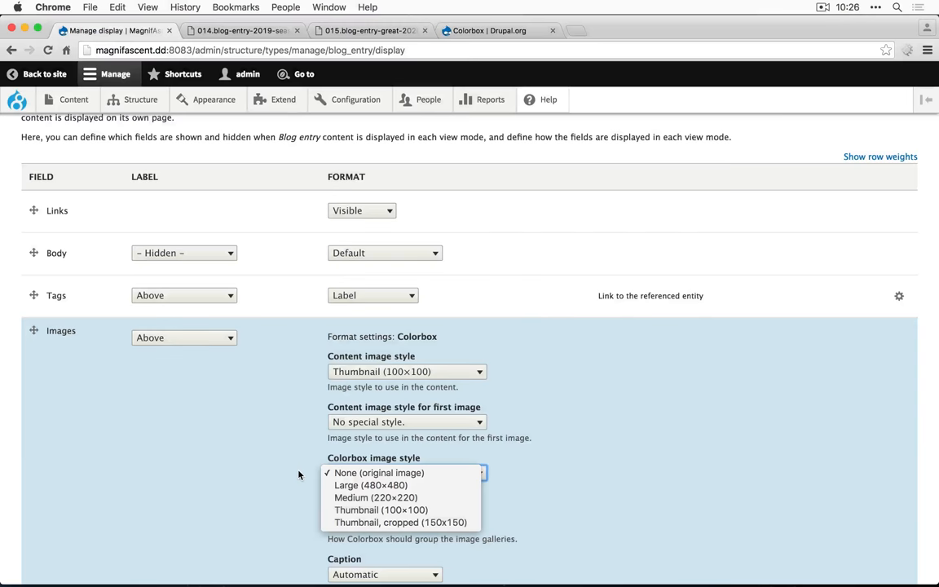
{"action": "left_click", "coordinate": [378, 473]}
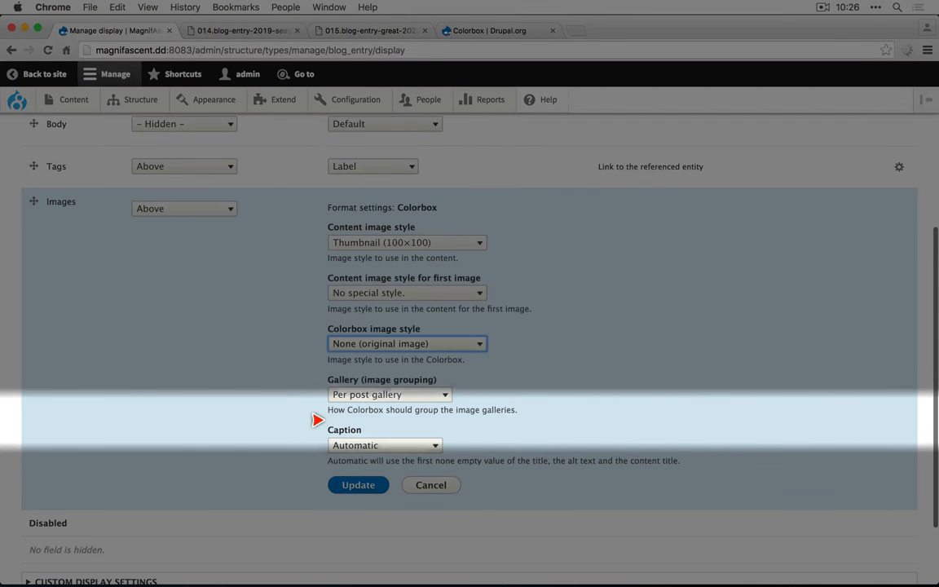
{"action": "left_click", "coordinate": [359, 486]}
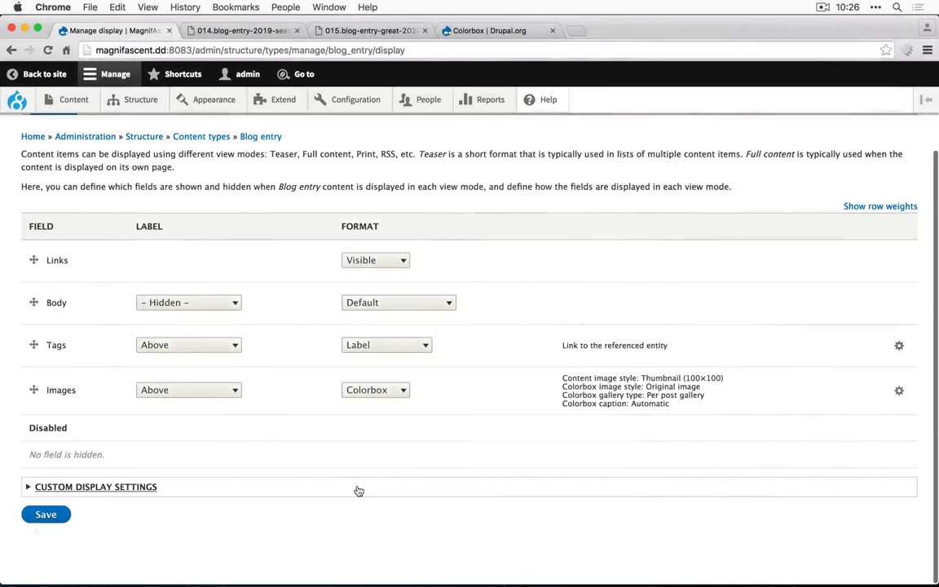
- Save the blog entry display and view the 2029 Season Posted post
{"action": "left_click", "coordinate": [46, 513]}
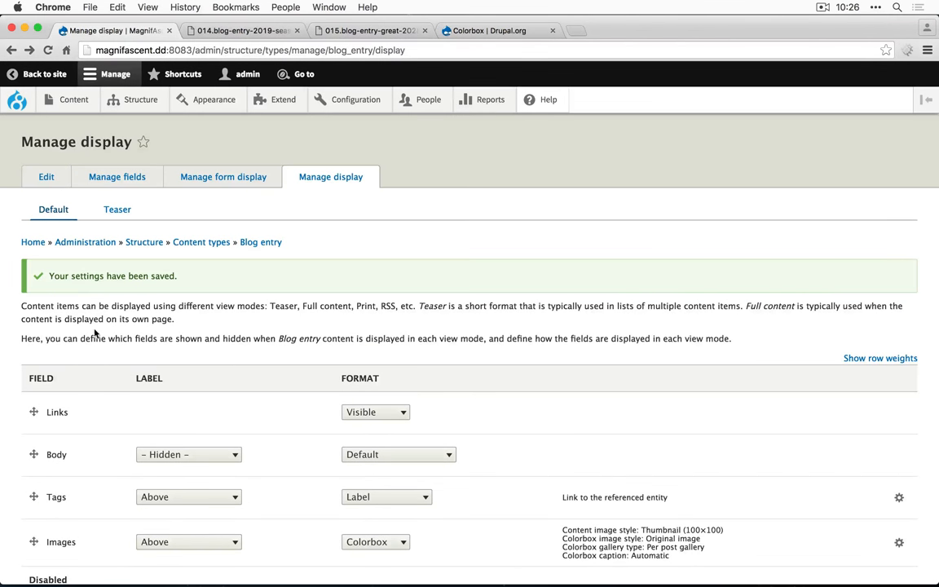
{"action": "left_click", "coordinate": [73, 100]}
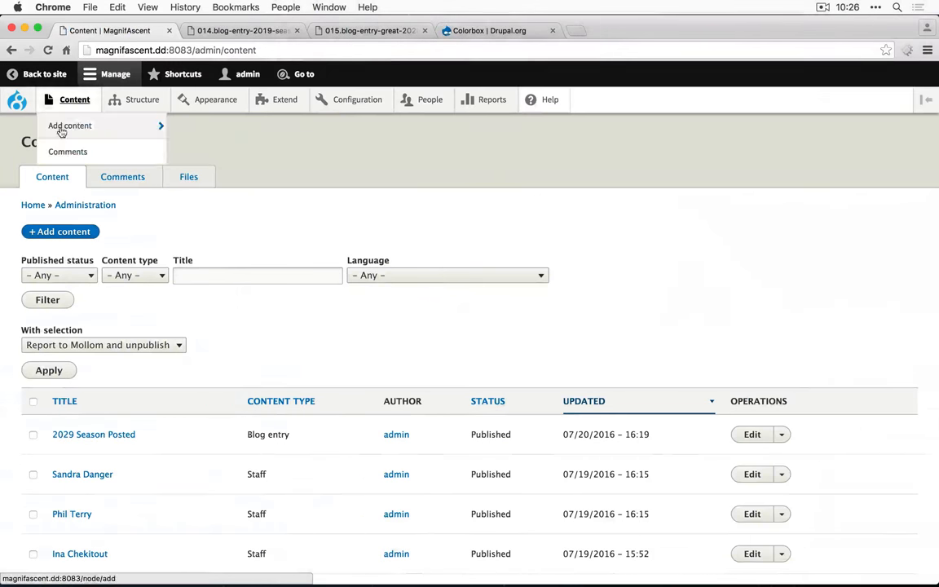
{"action": "left_click", "coordinate": [93, 434]}
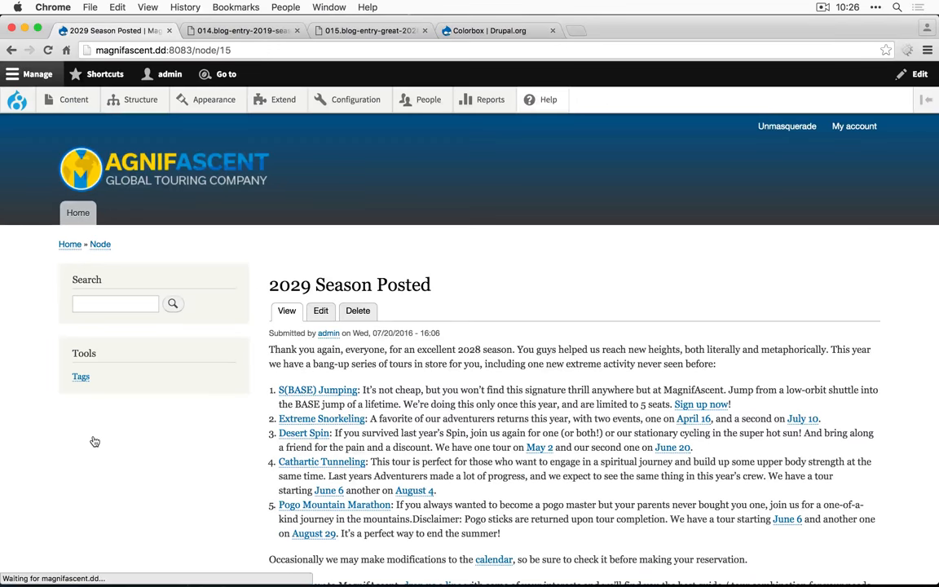